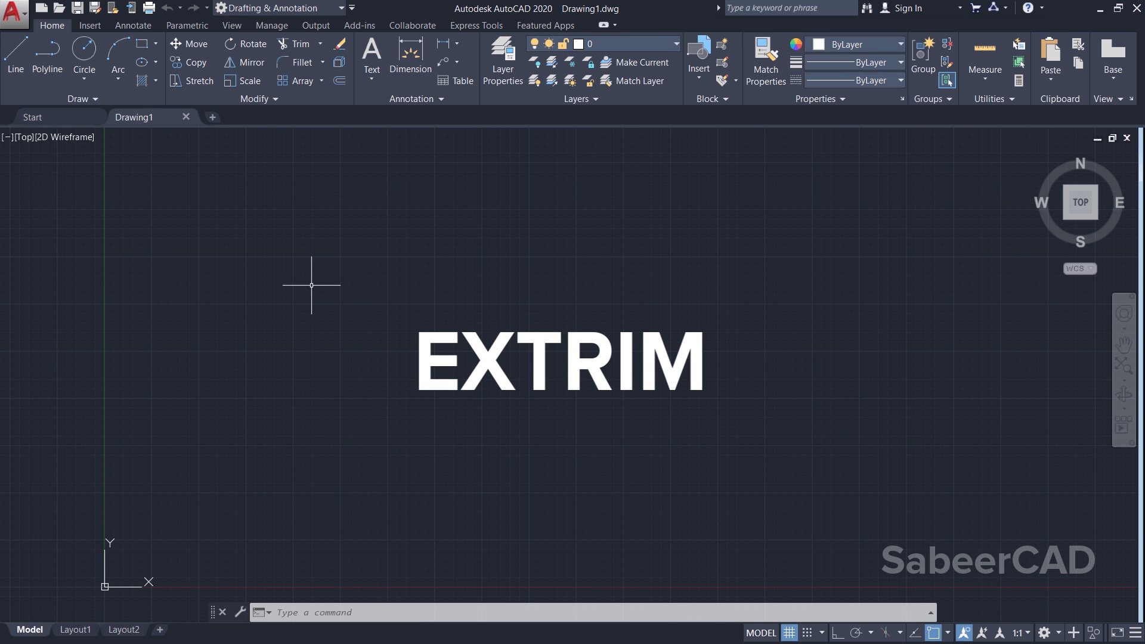
pyautogui.moveTo(83, 55)
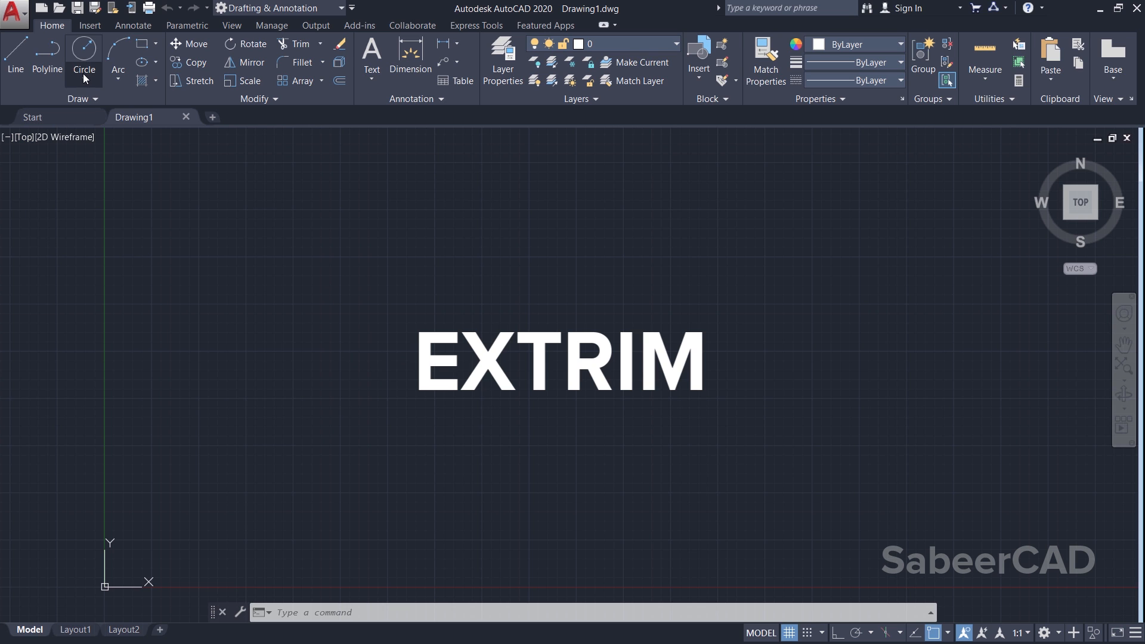
# Draw a circle and a vertical line from its centre up past the top edge.
pyautogui.click(84, 55)
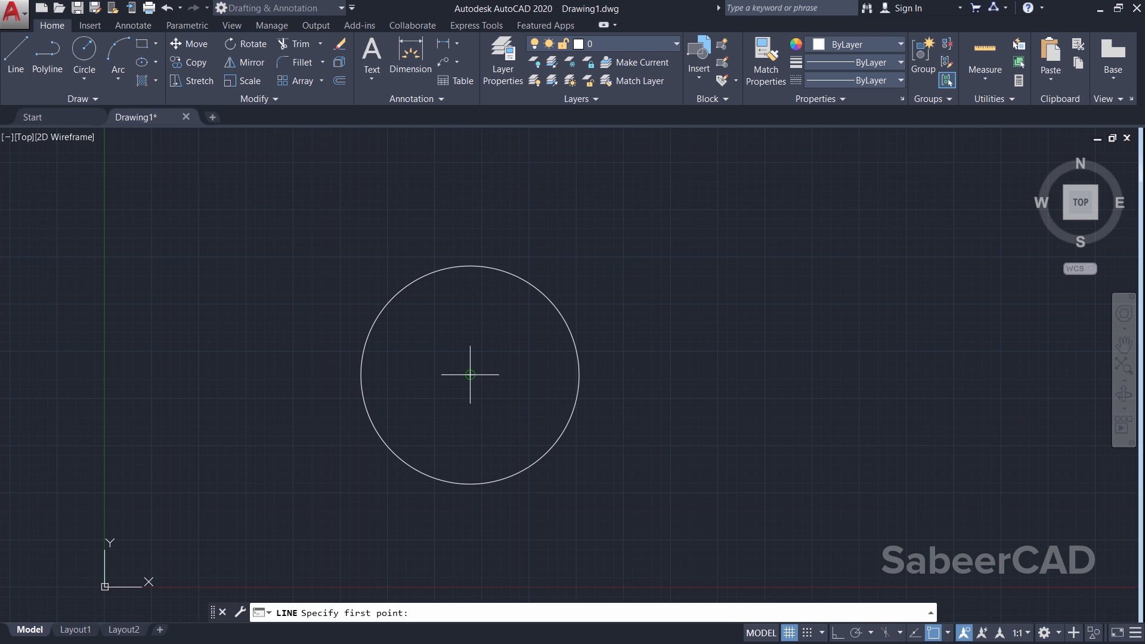
pyautogui.click(469, 375)
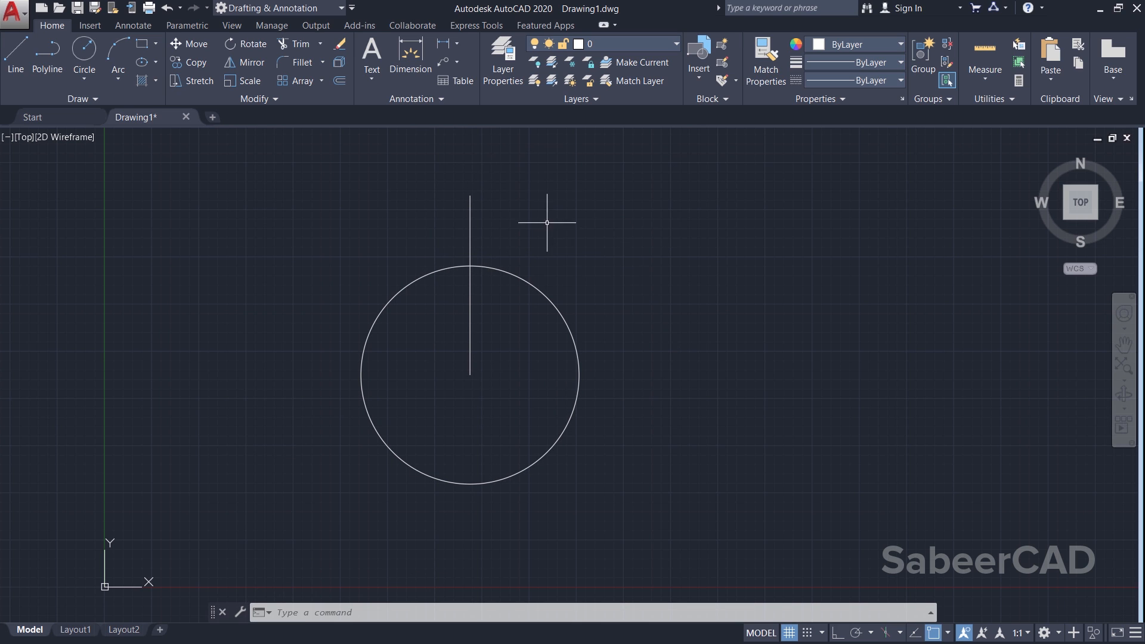
# Polar-array the line around the circle's centre into evenly spaced radial spokes.
pyautogui.click(301, 81)
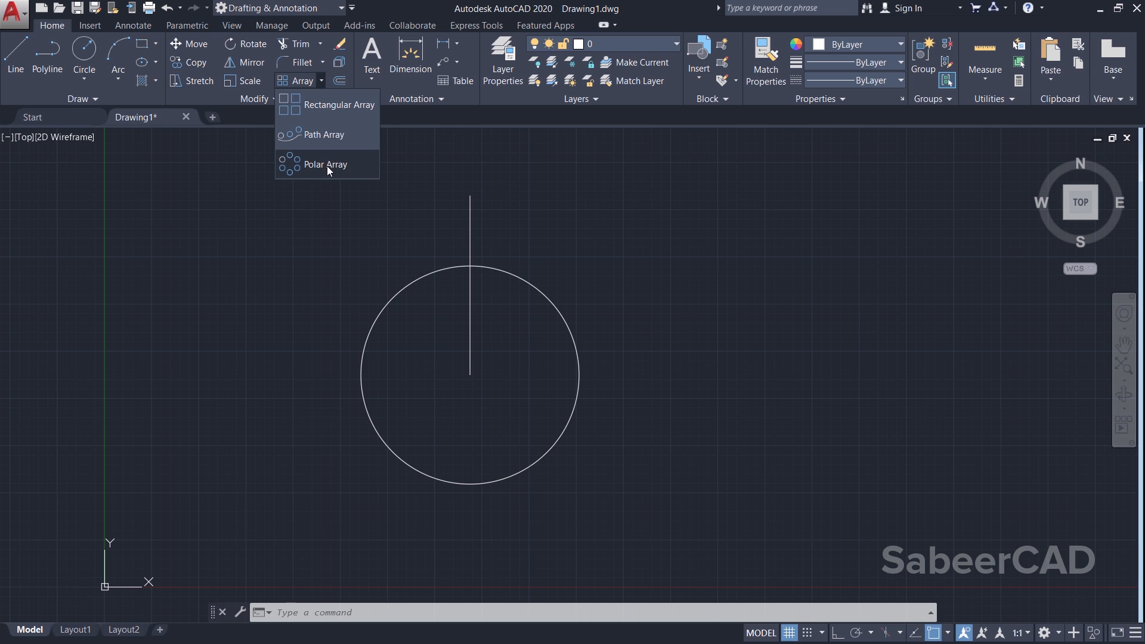
pyautogui.click(326, 163)
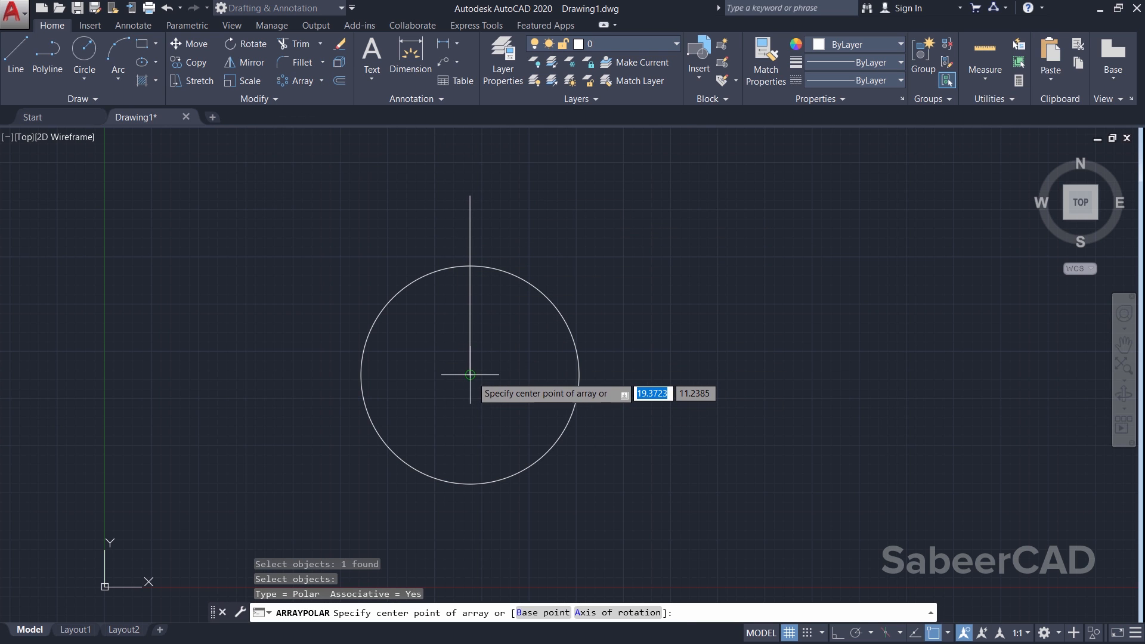
pyautogui.click(469, 375)
pyautogui.write('I')
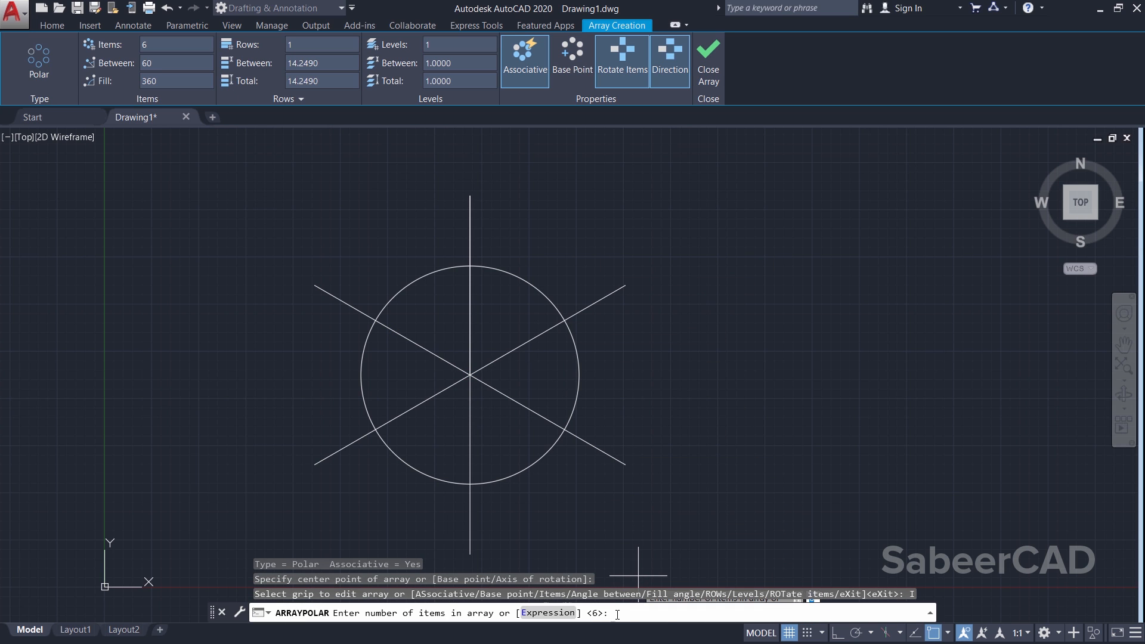
pyautogui.moveTo(971, 281)
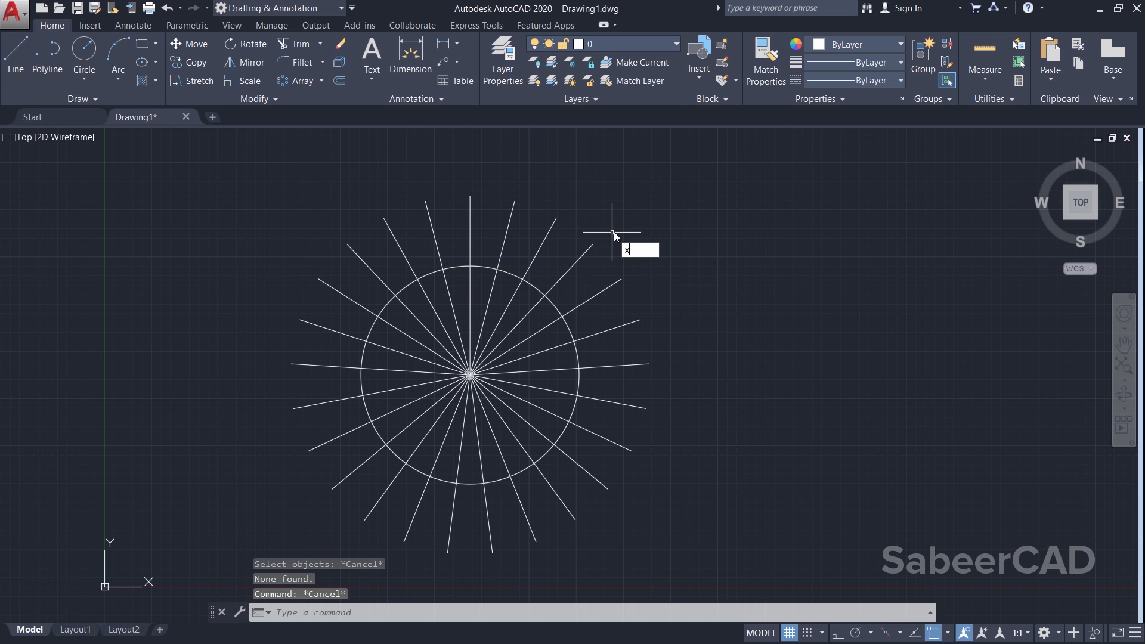
pyautogui.write('X')
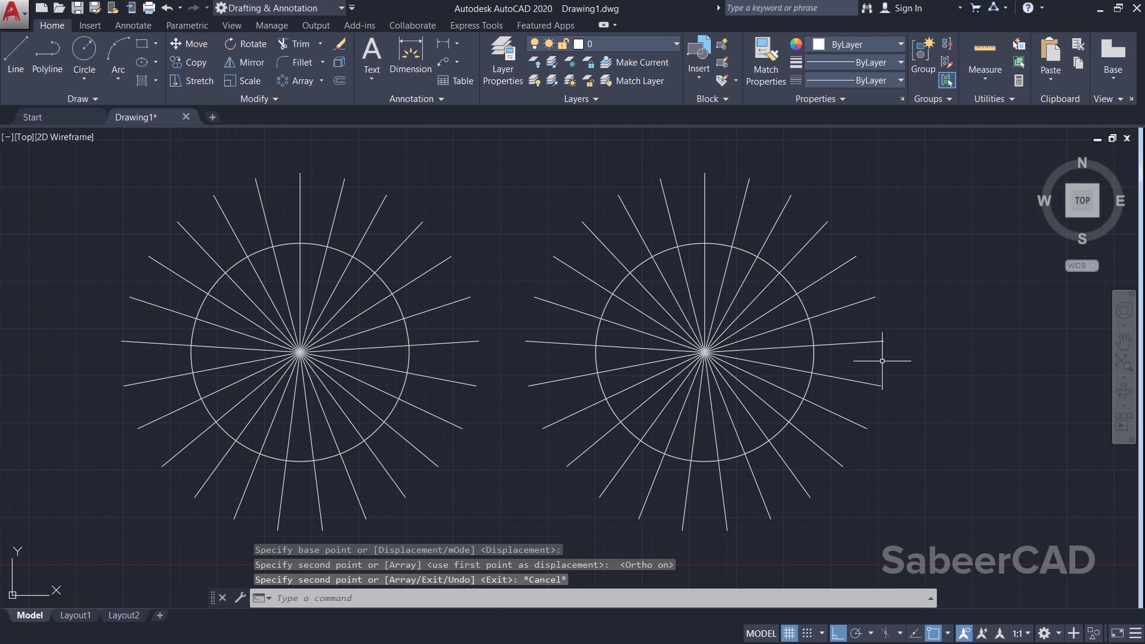
pyautogui.moveTo(498, 204)
pyautogui.write('E')
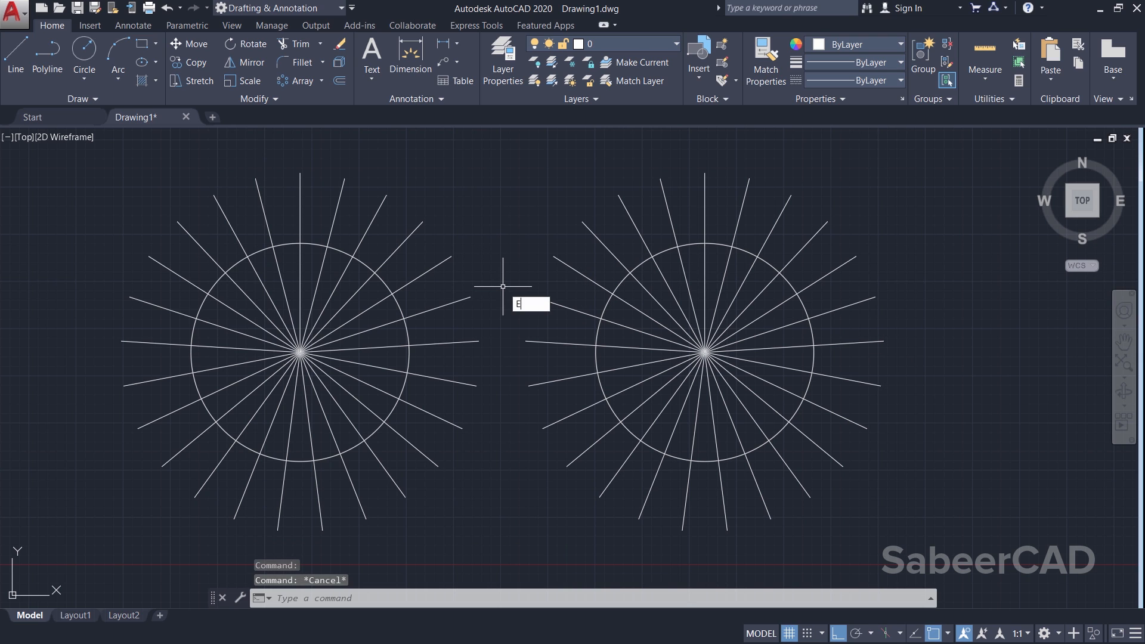
# Start EXTRIM and pick the left circle as the cutting edge.
pyautogui.write('X')
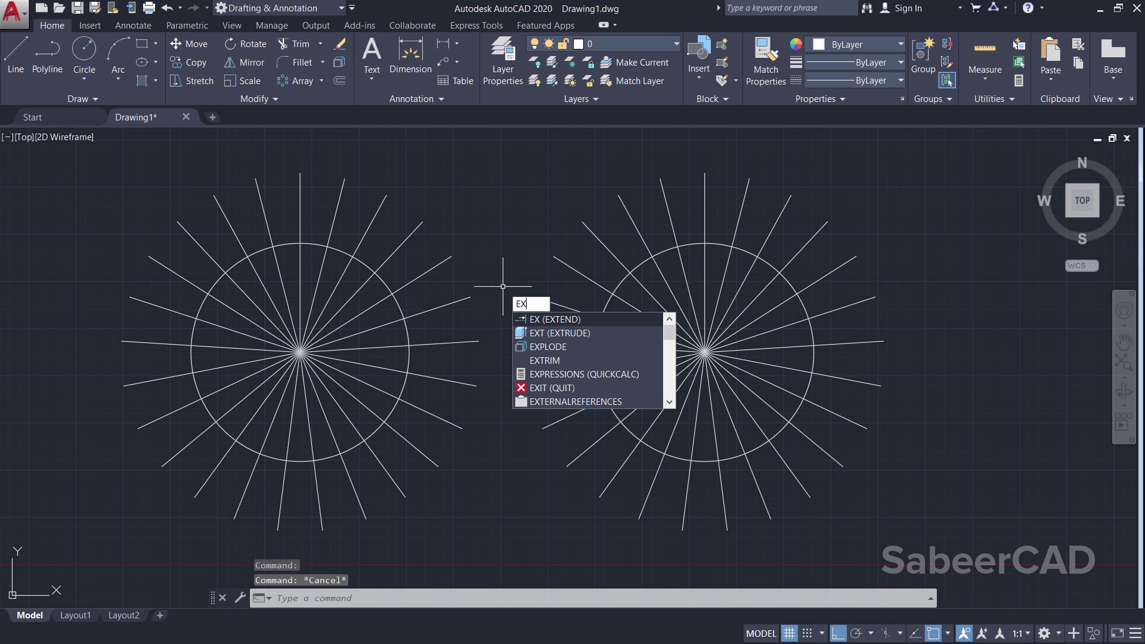
pyautogui.moveTo(544, 342)
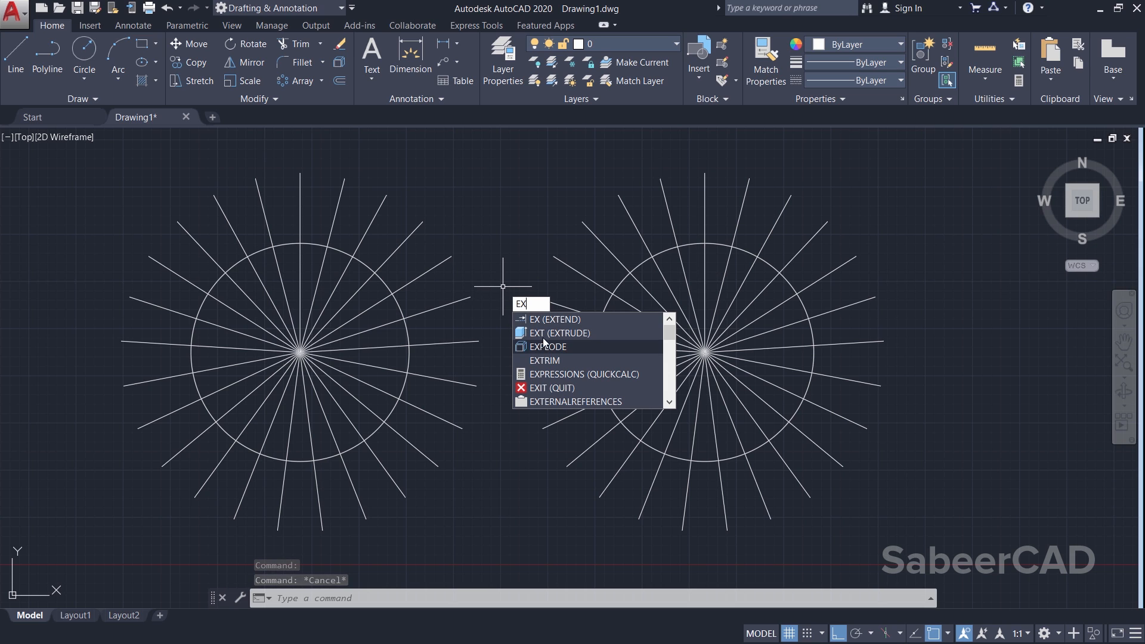
pyautogui.click(544, 360)
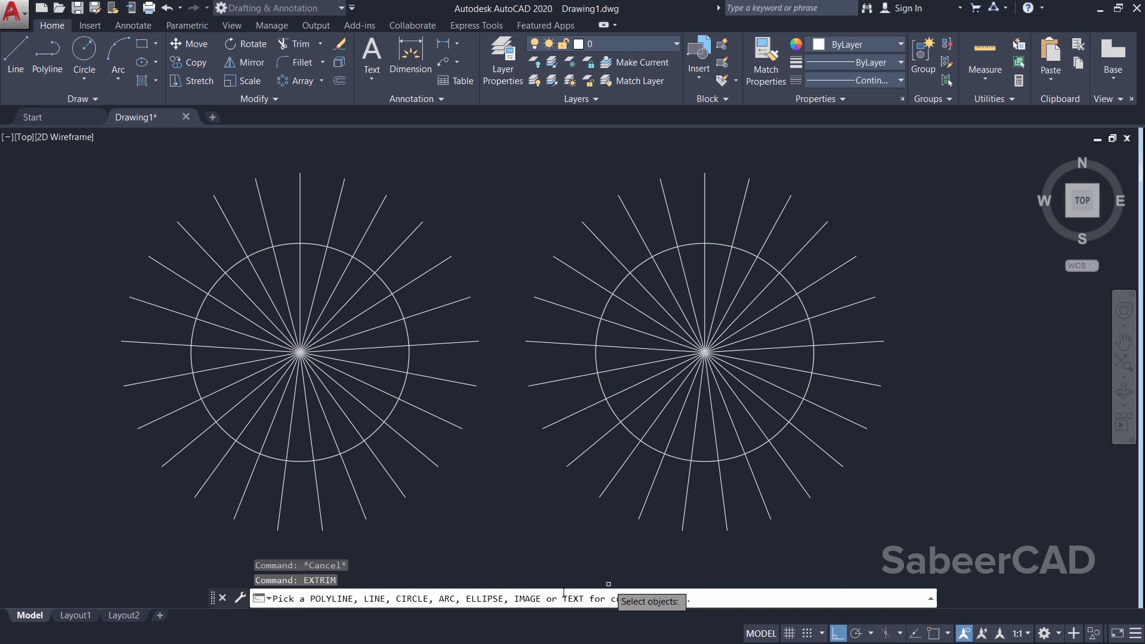
pyautogui.moveTo(507, 235)
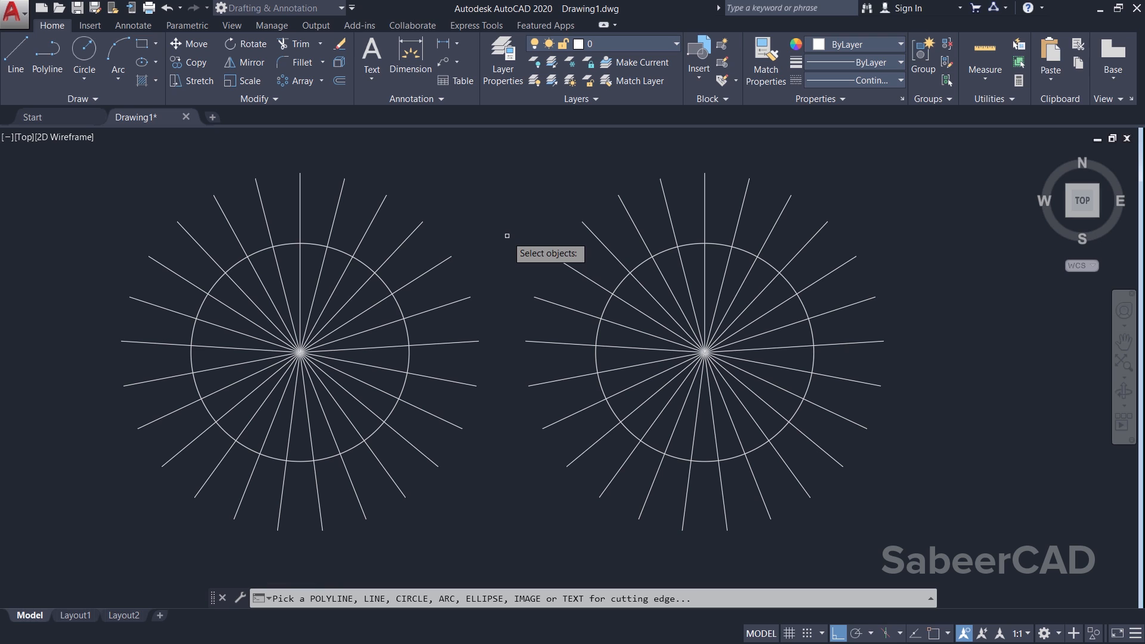
pyautogui.moveTo(394, 304)
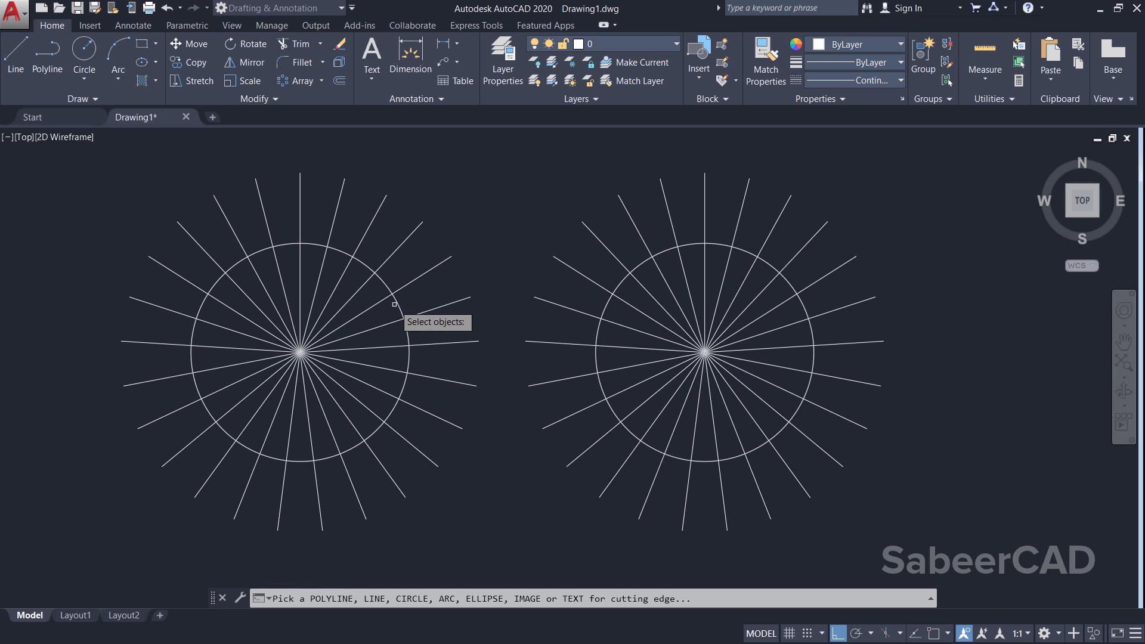
pyautogui.click(394, 304)
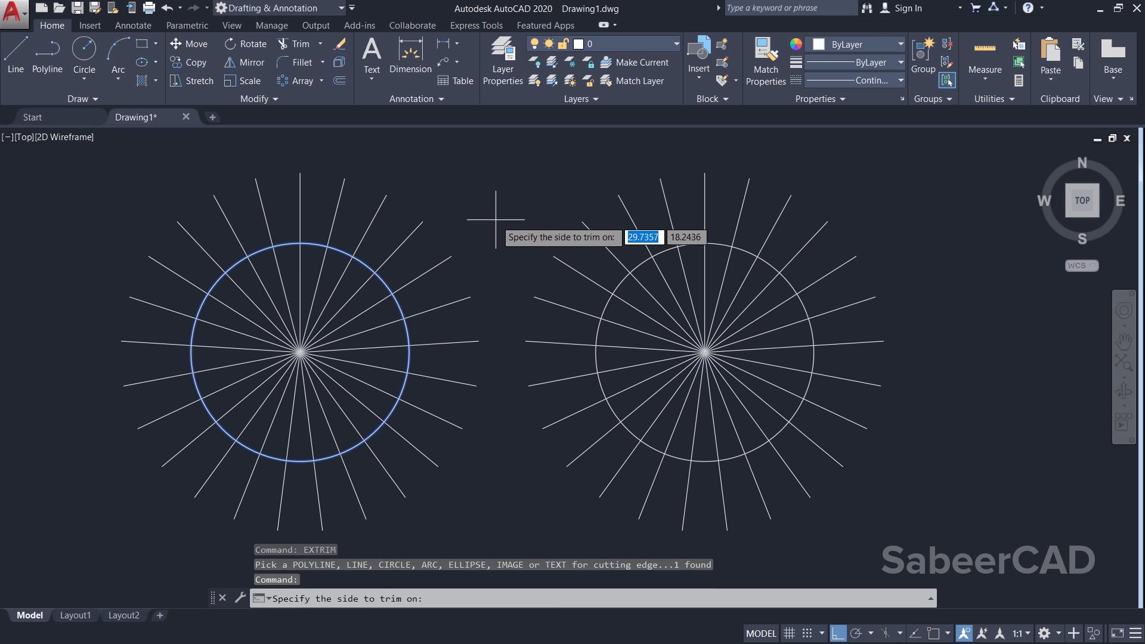
pyautogui.moveTo(468, 238)
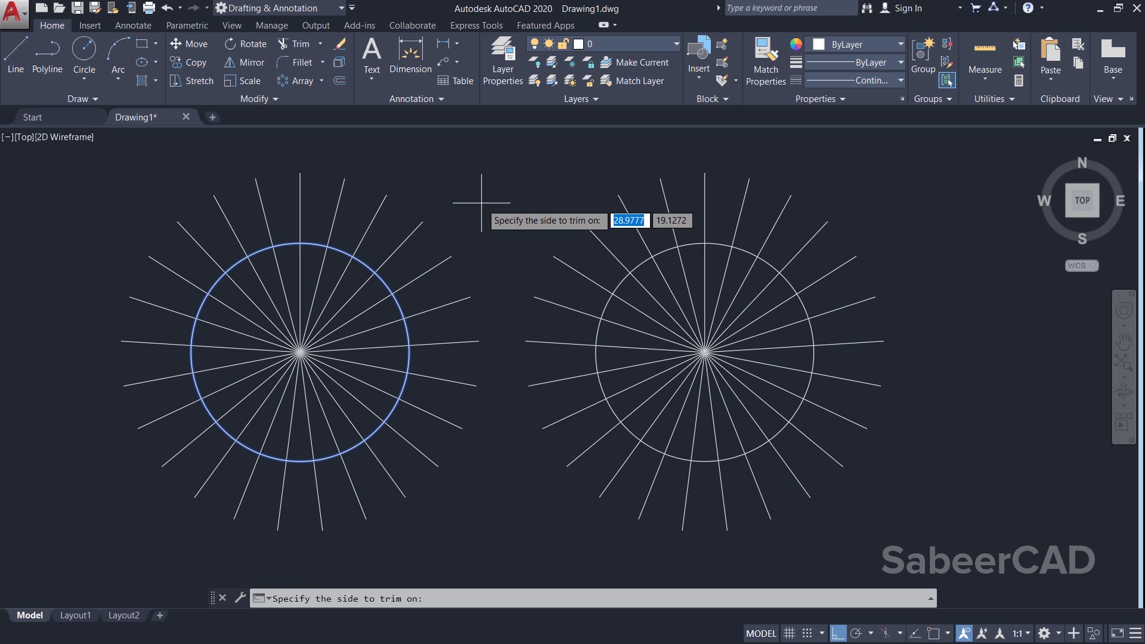
pyautogui.moveTo(394, 488)
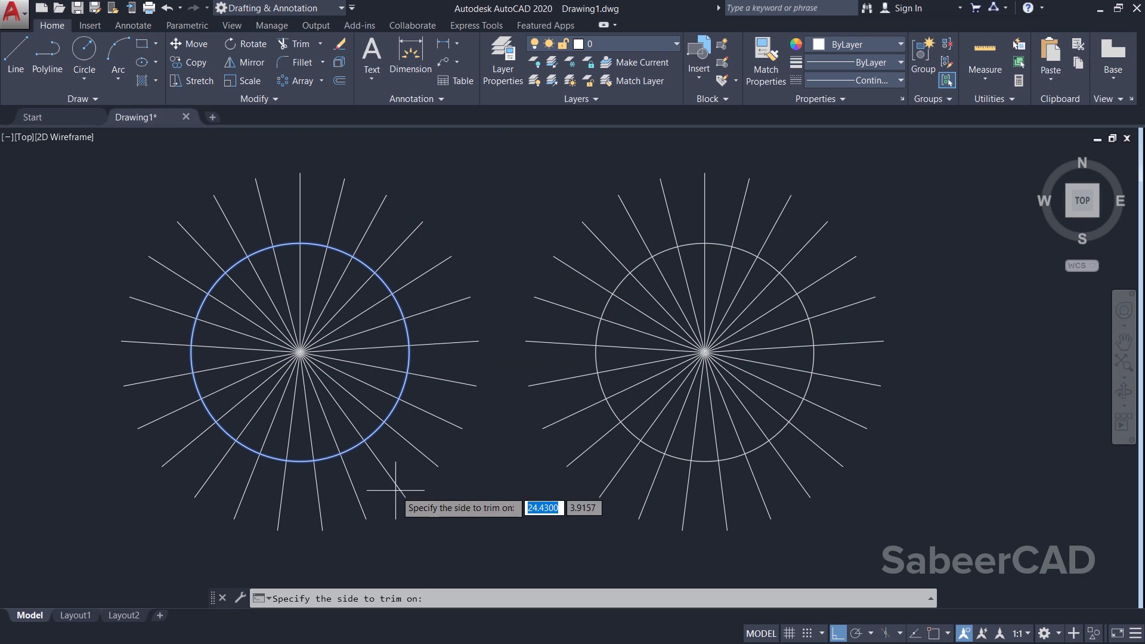
pyautogui.moveTo(540, 162)
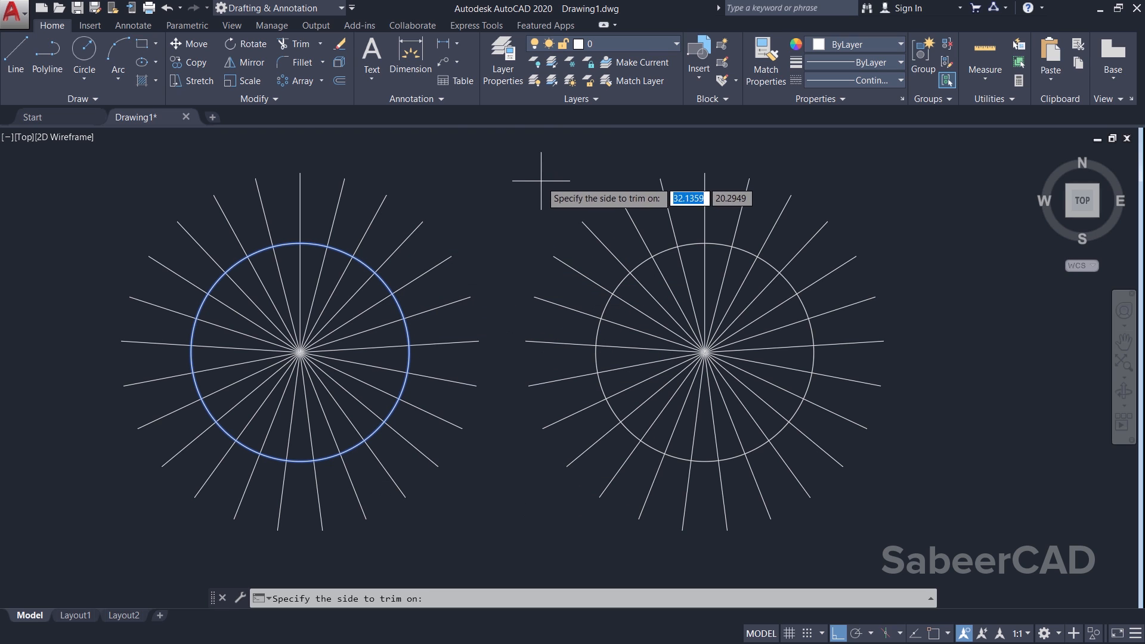
pyautogui.moveTo(464, 218)
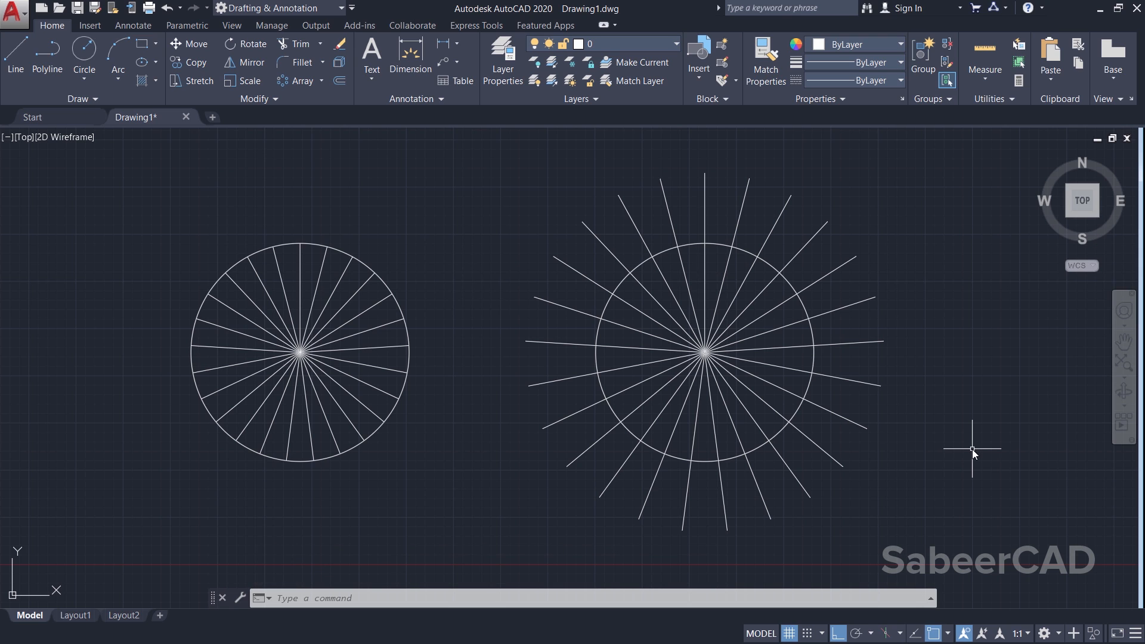
# Rerun EXTRIM to trim inside the right circle, then switch to the PROJECT LATEST 22ED plan.
pyautogui.rightClick(972, 449)
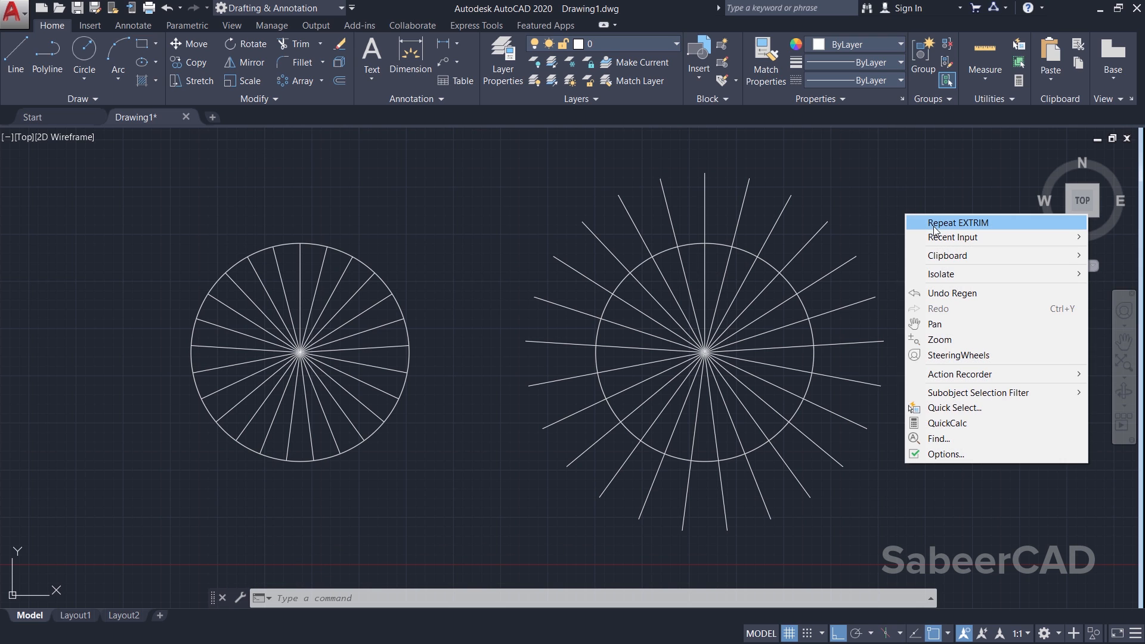
pyautogui.click(957, 222)
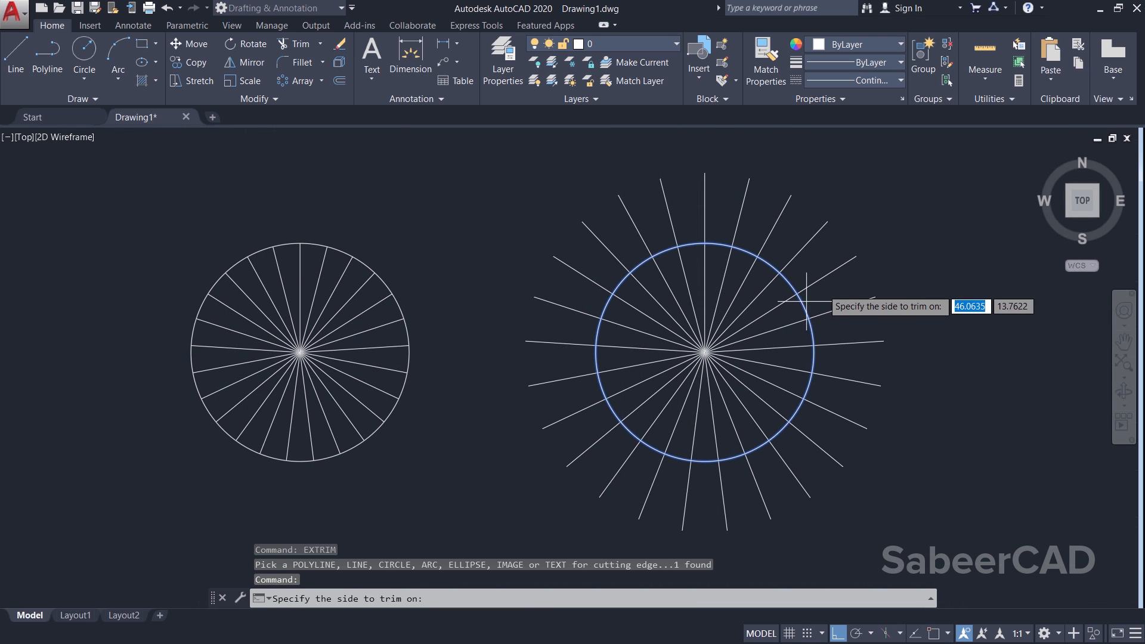
pyautogui.moveTo(881, 260)
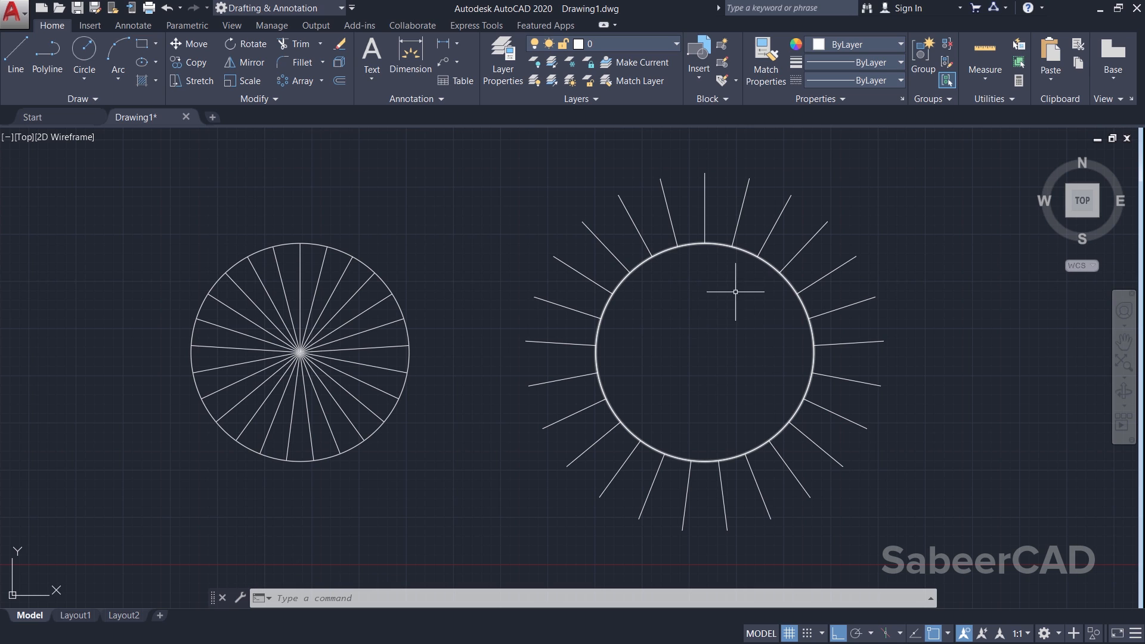
pyautogui.moveTo(811, 271)
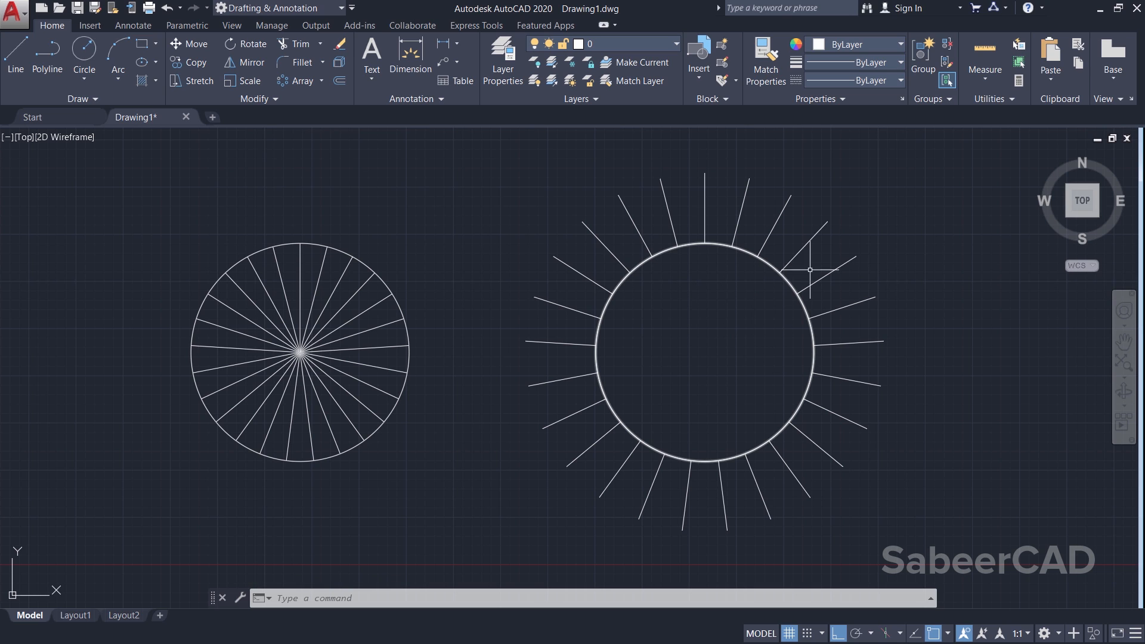
pyautogui.moveTo(908, 217)
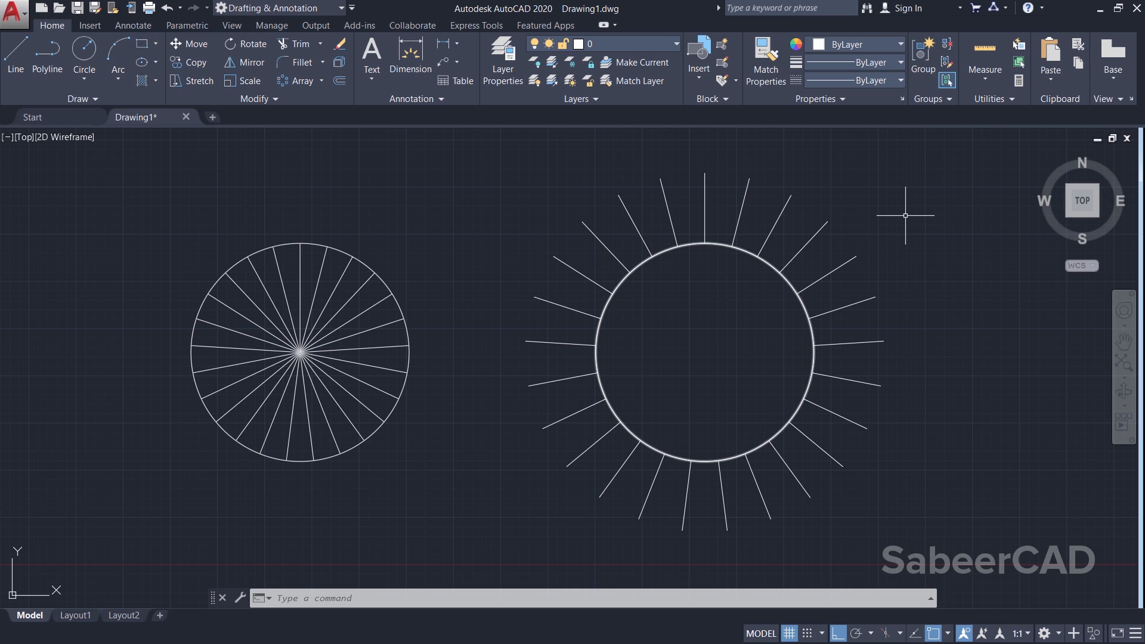
pyautogui.moveTo(909, 233)
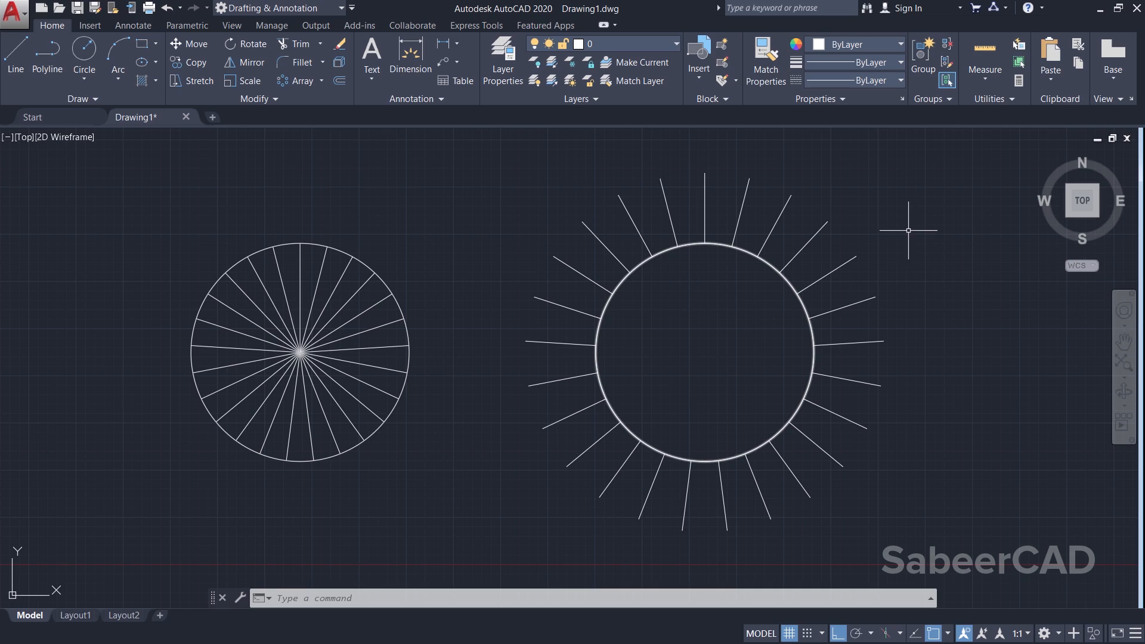
pyautogui.click(260, 117)
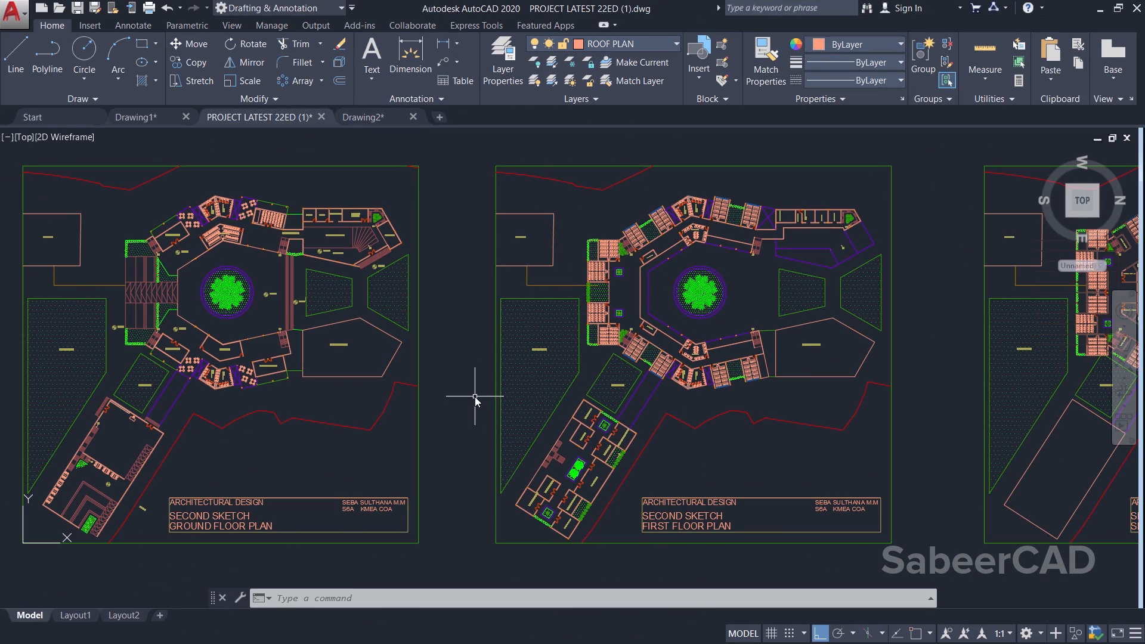
pyautogui.moveTo(456, 362)
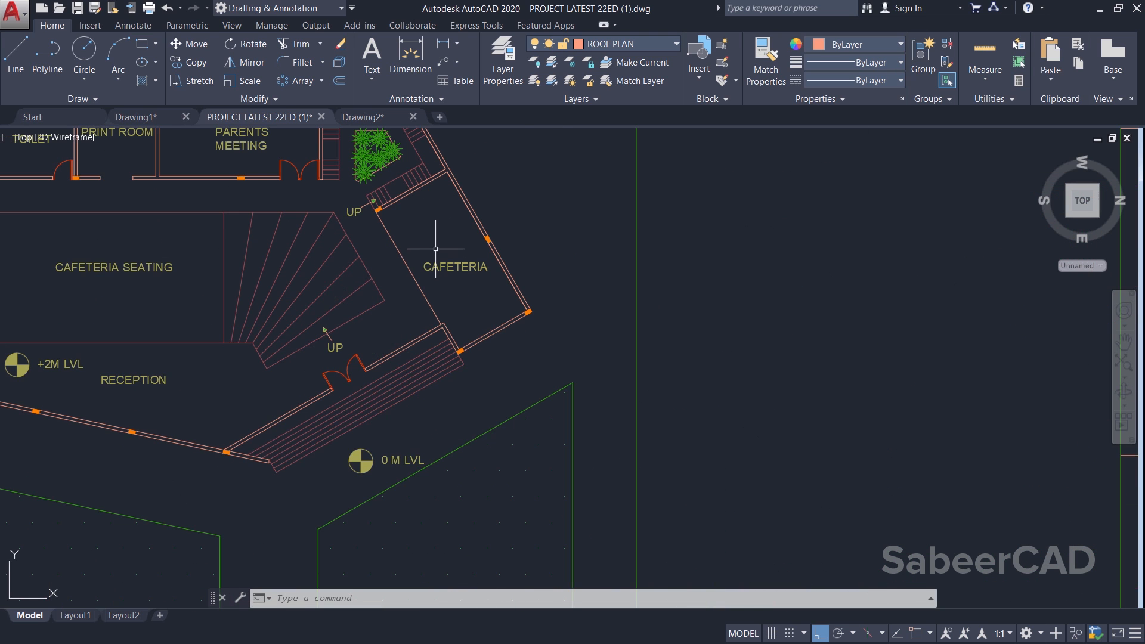
# Zoom into the cafeteria and place the rectangle's first corner above the stairs.
pyautogui.scroll(-3)
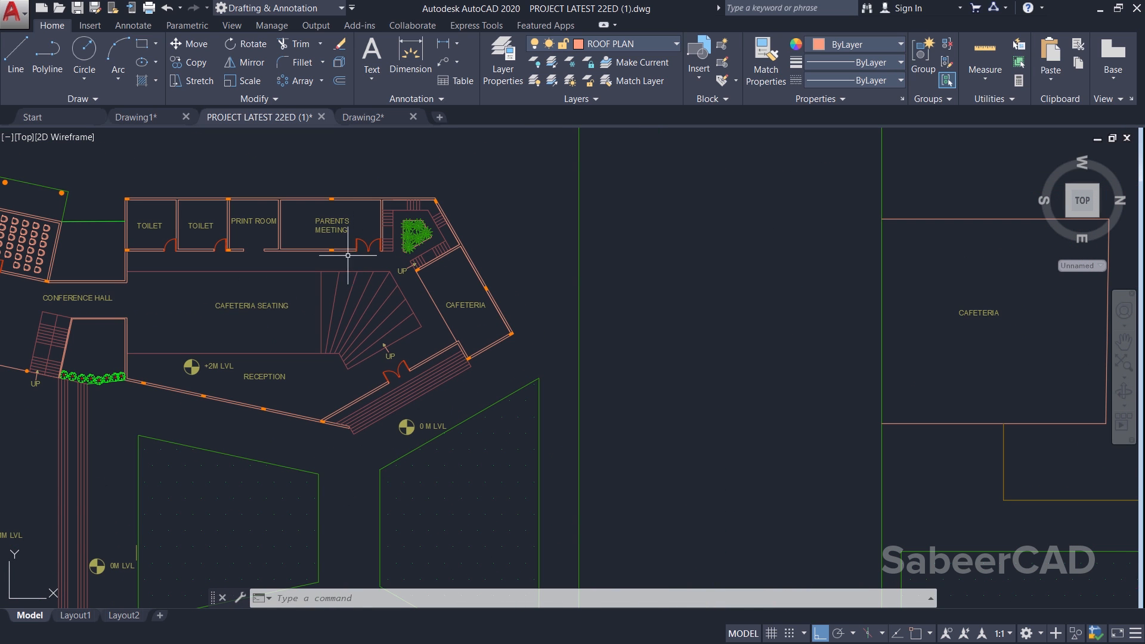
pyautogui.moveTo(501, 179)
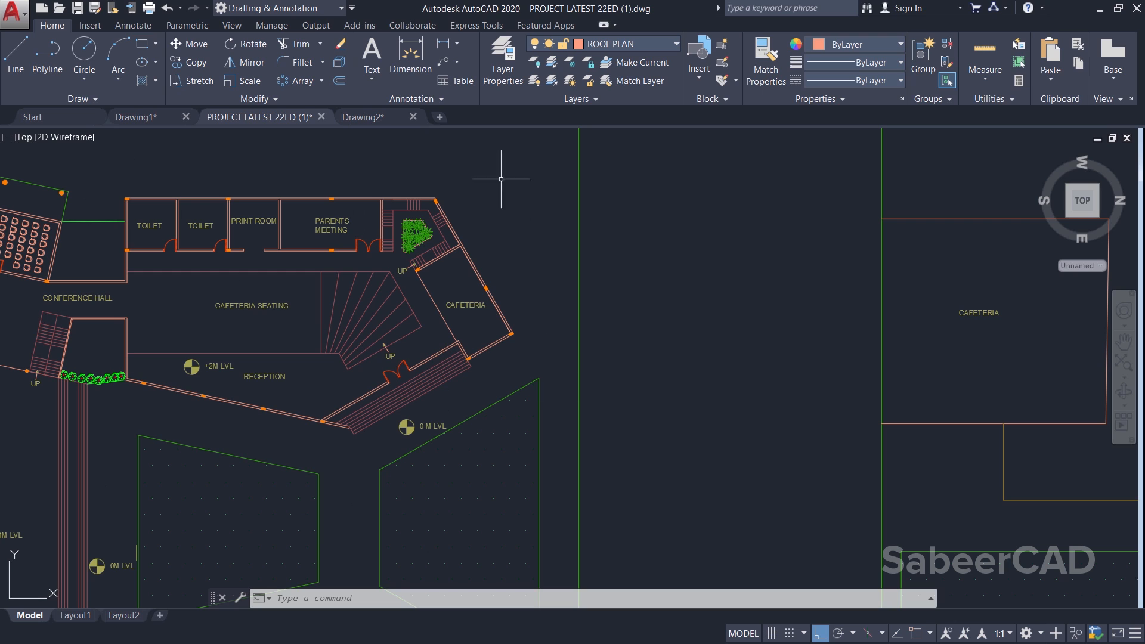
pyautogui.moveTo(341, 272)
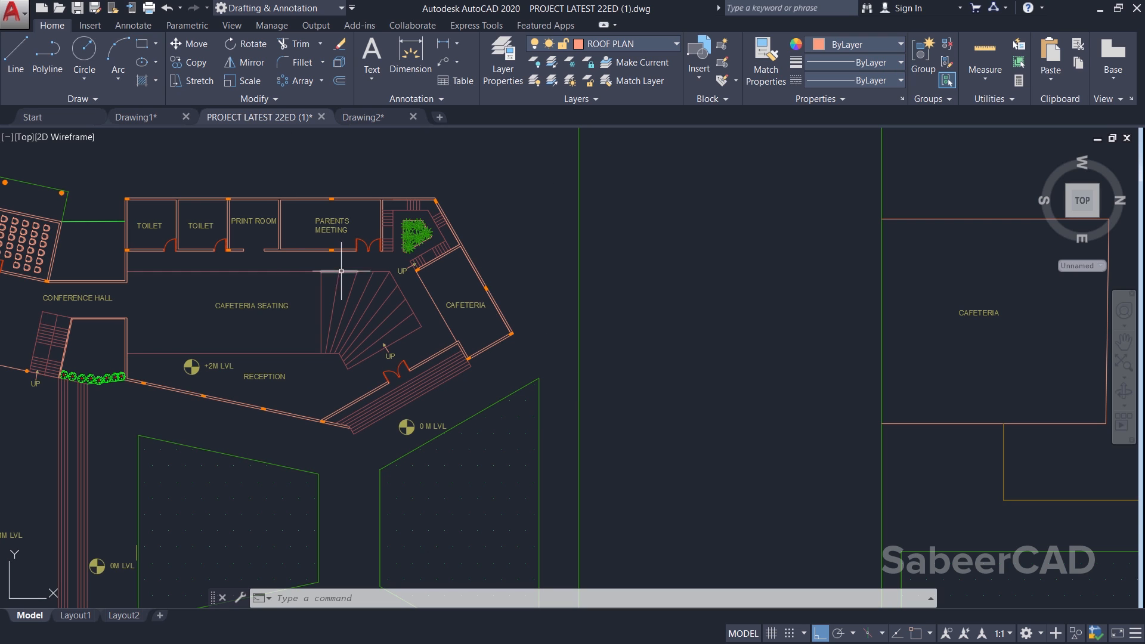
pyautogui.click(143, 43)
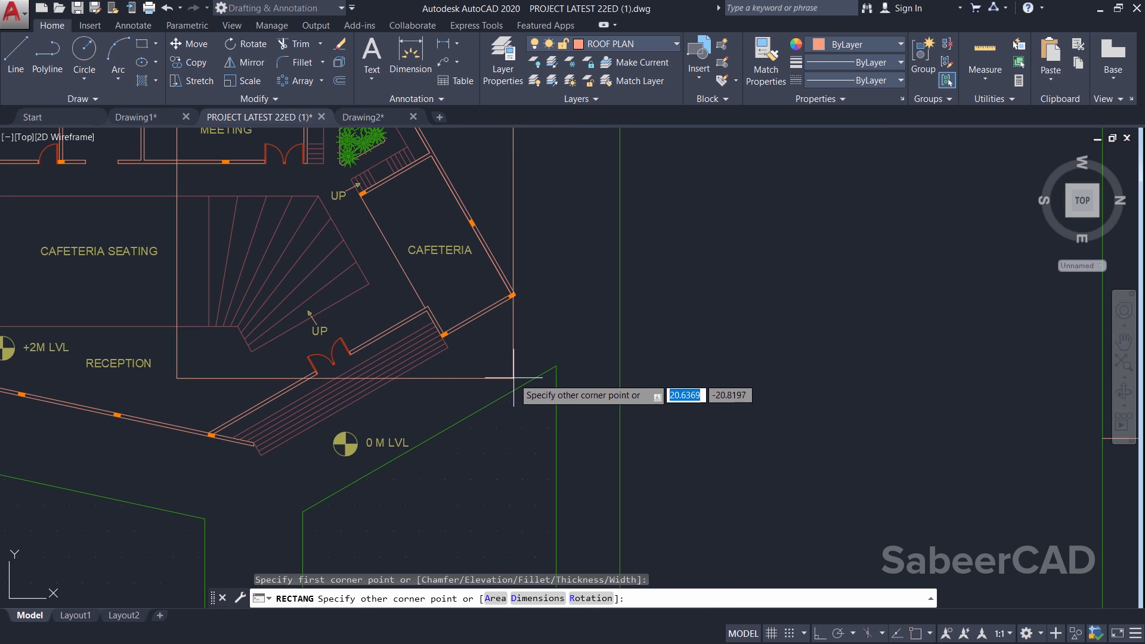
# Trim everything outside the cafeteria rectangle with EXTRIM and copy the remaining detail.
pyautogui.write('EX')
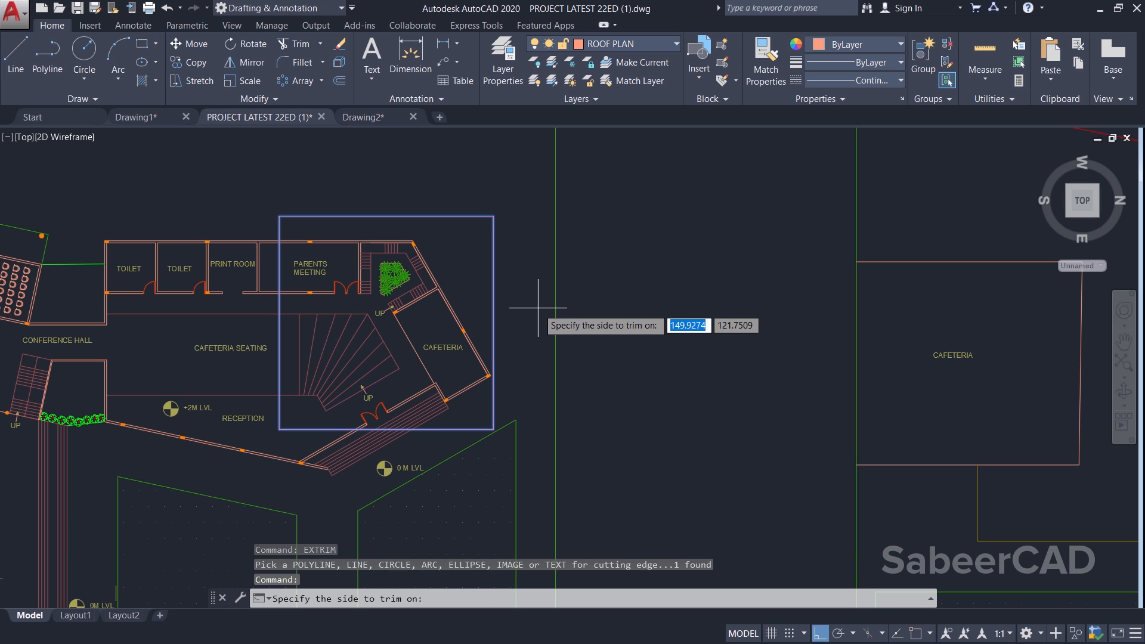
pyautogui.moveTo(516, 331)
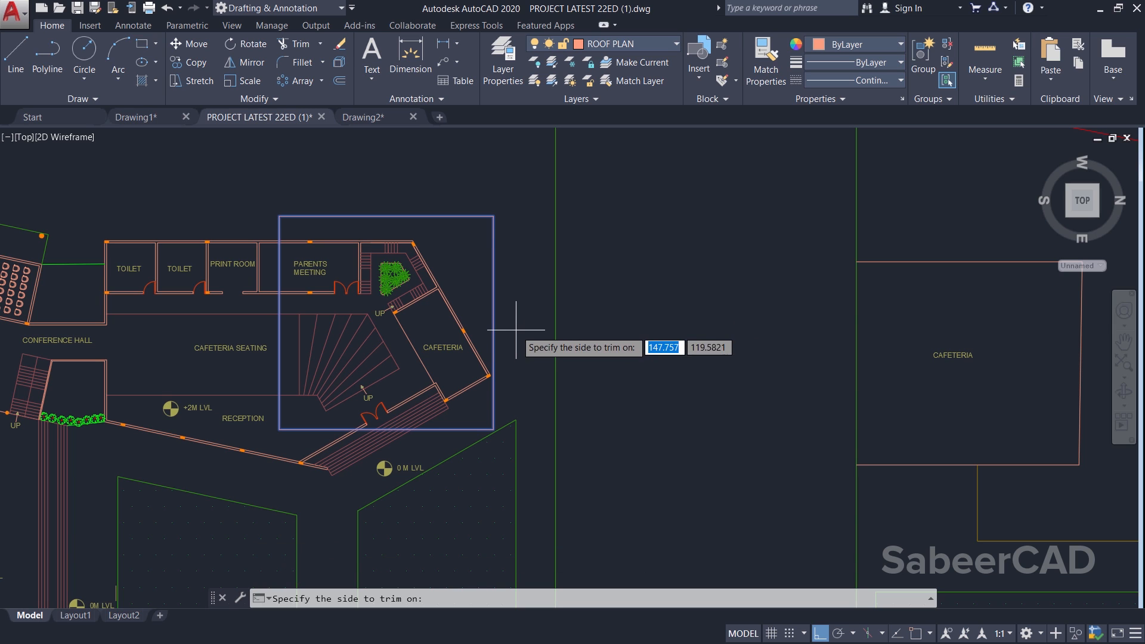
pyautogui.click(518, 310)
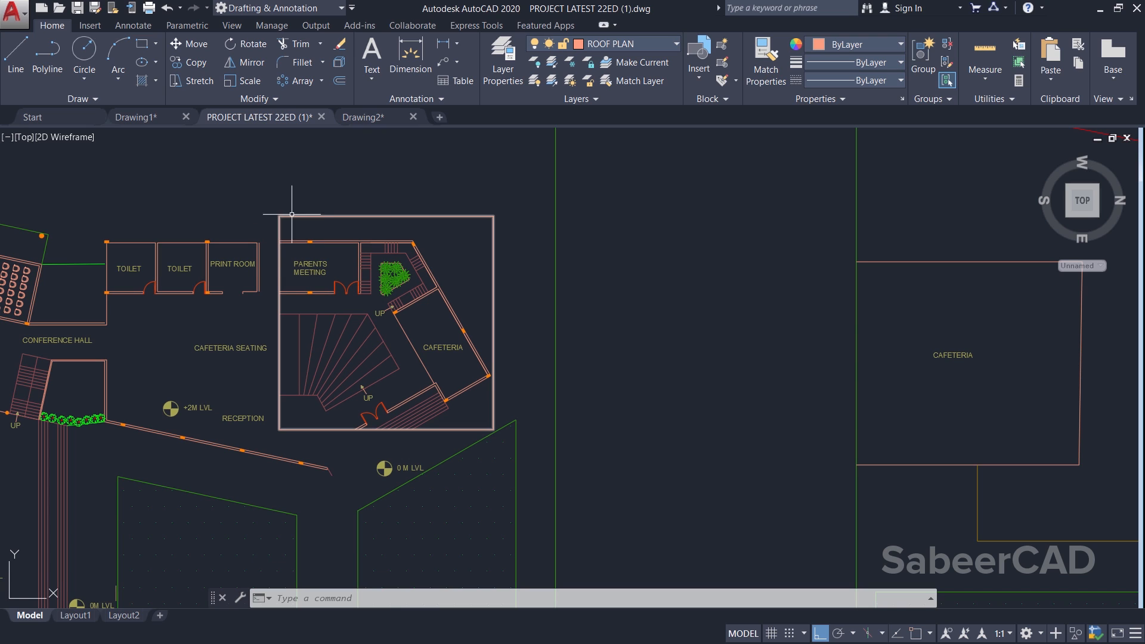
pyautogui.moveTo(218, 377)
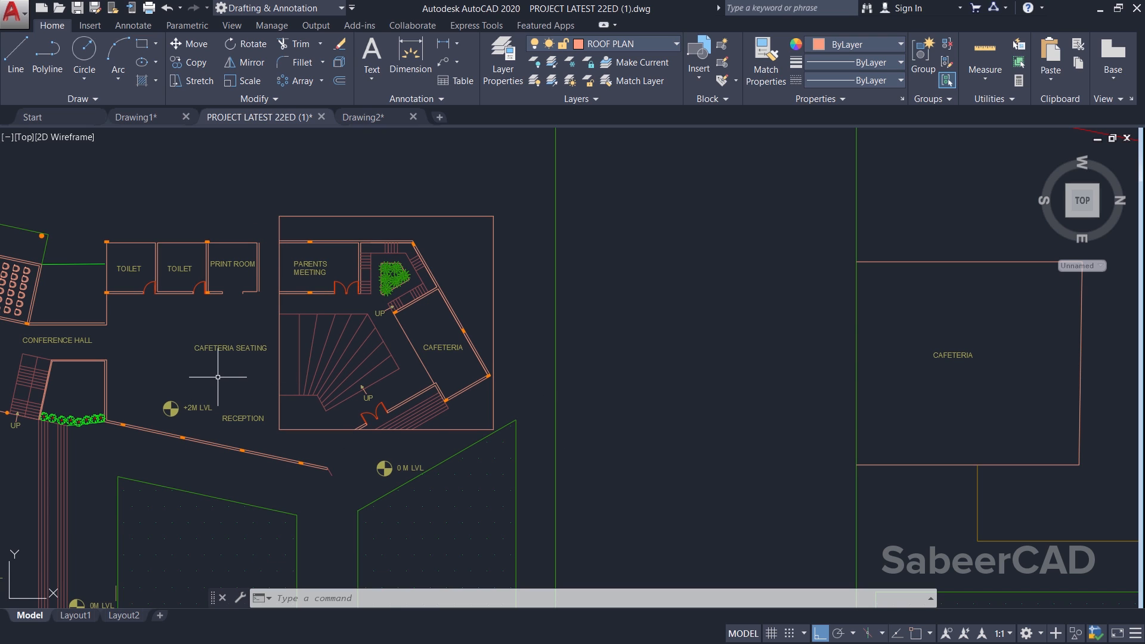
pyautogui.moveTo(406, 345)
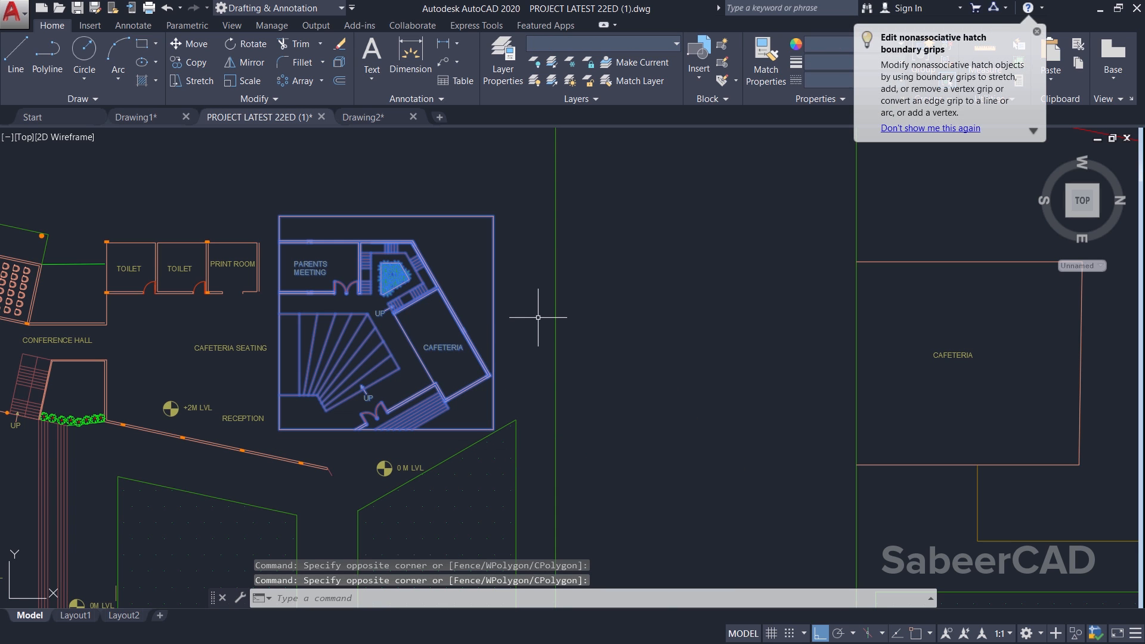
pyautogui.click(362, 117)
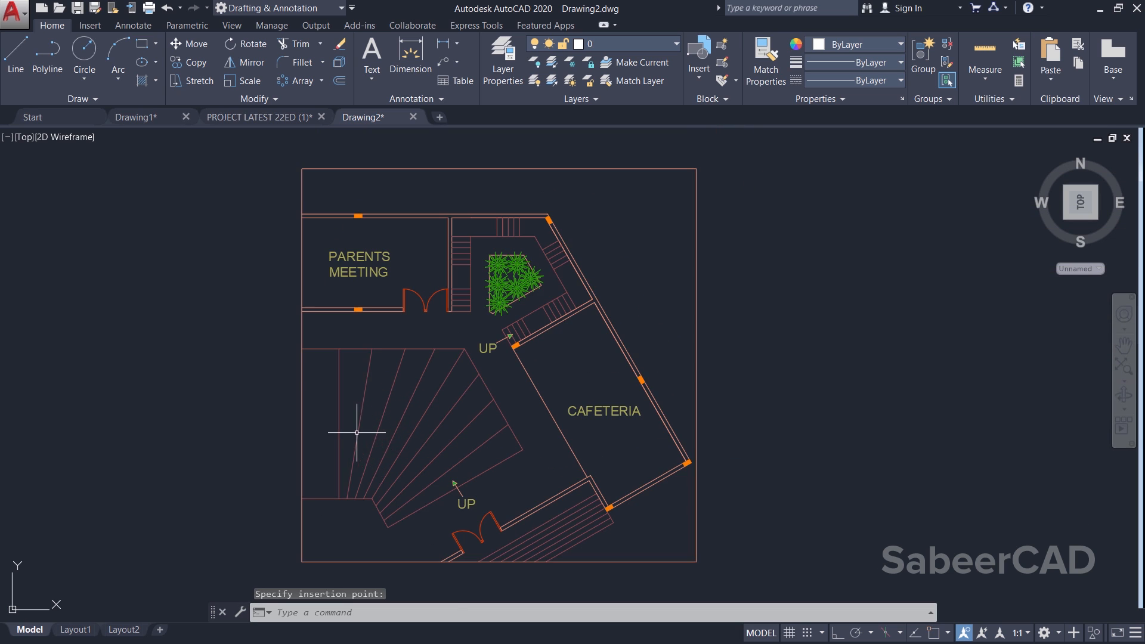
# Zoom out and back in to view the pasted cafeteria detail in Drawing2.
pyautogui.scroll(-3)
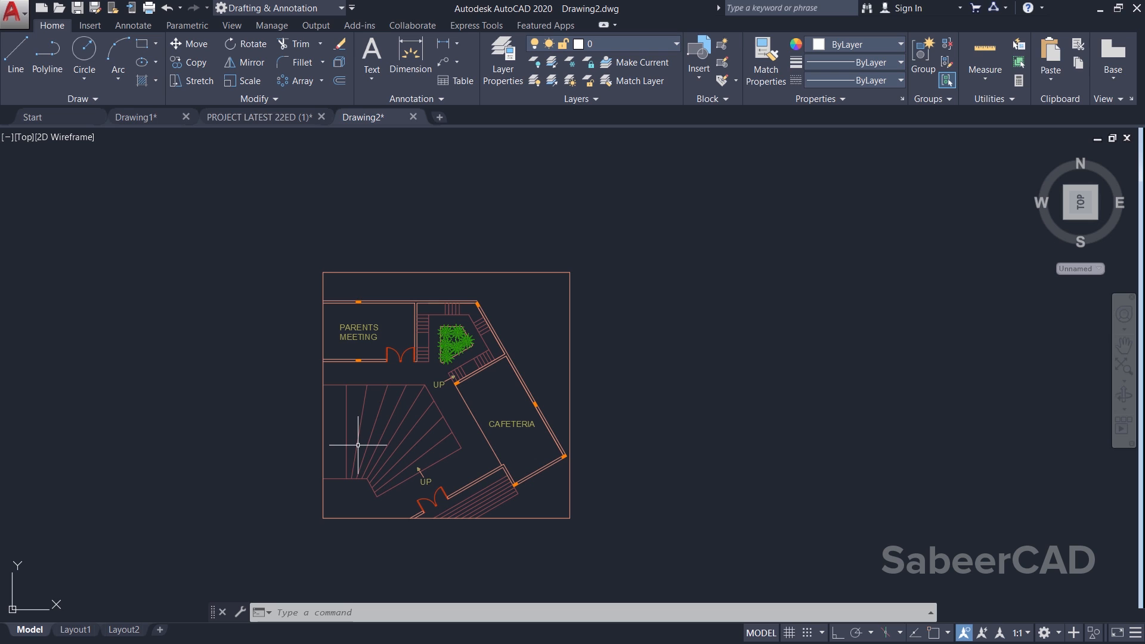
pyautogui.scroll(3)
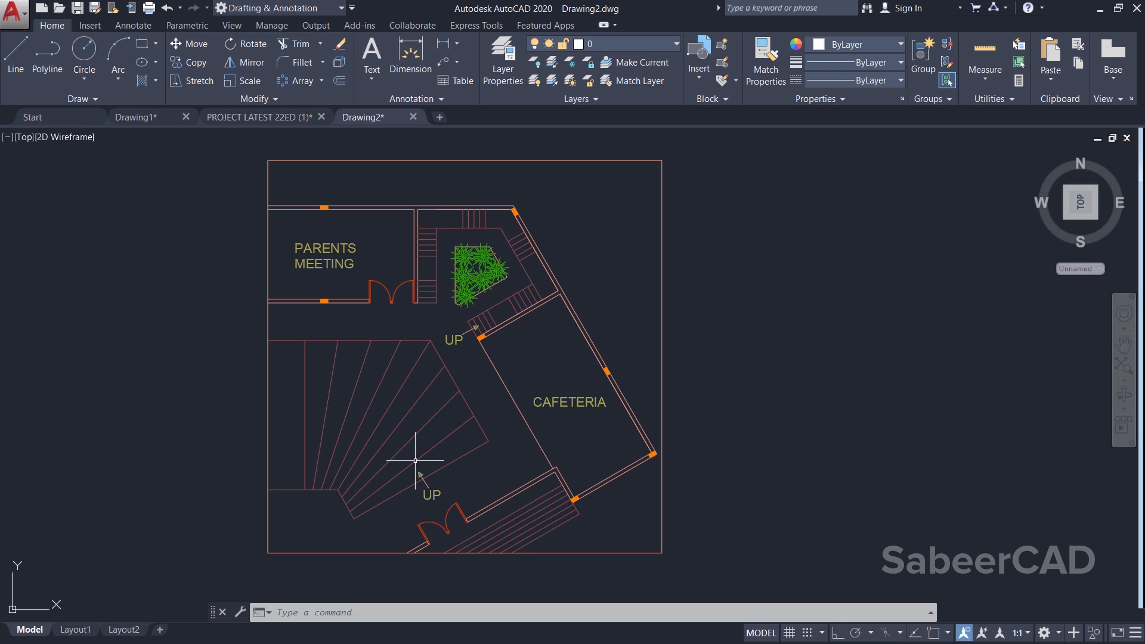
pyautogui.moveTo(803, 455)
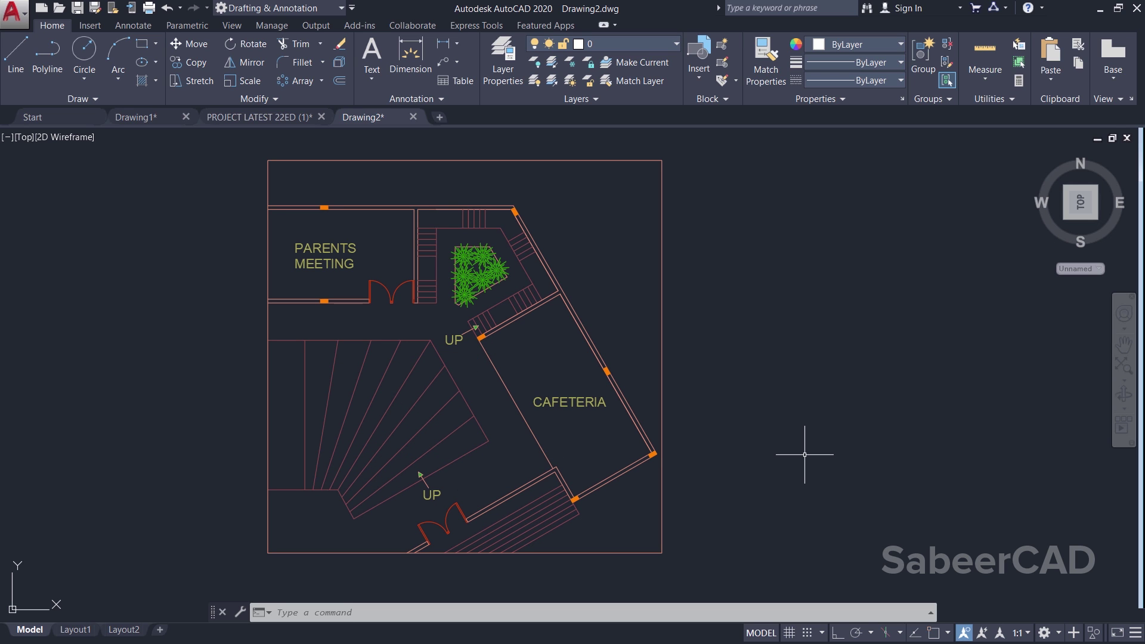